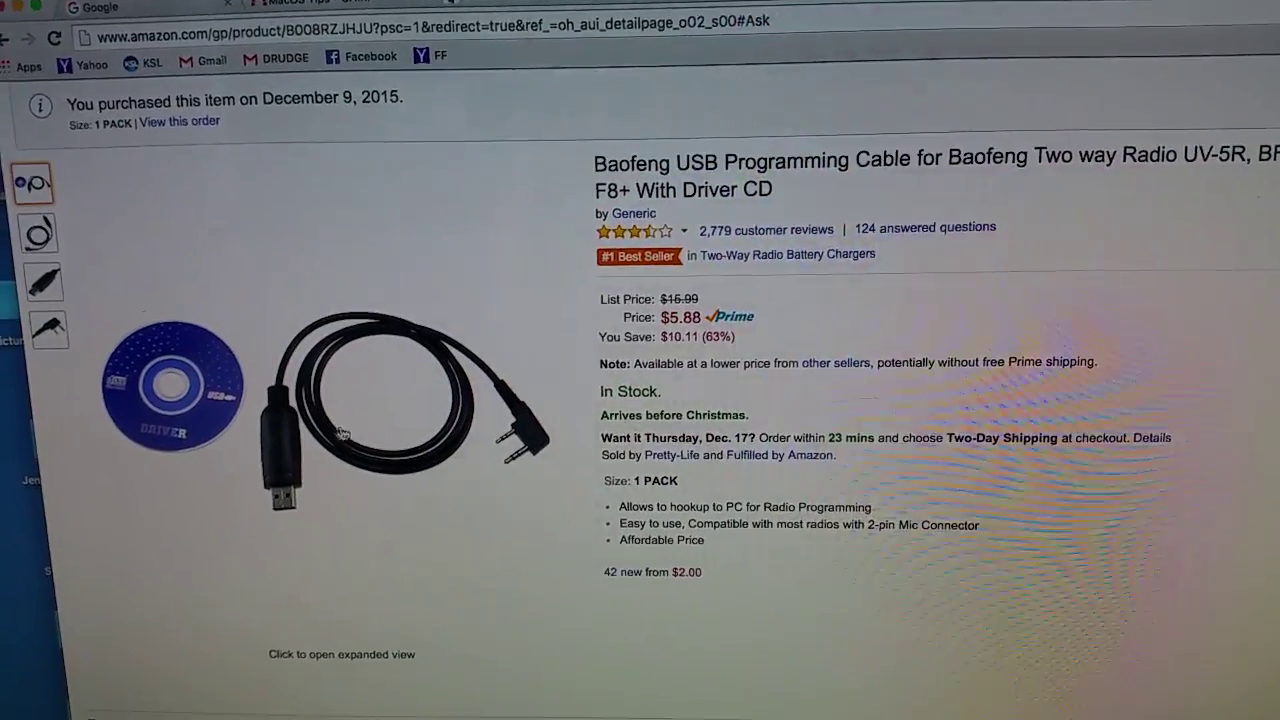
pyautogui.scroll(-3)
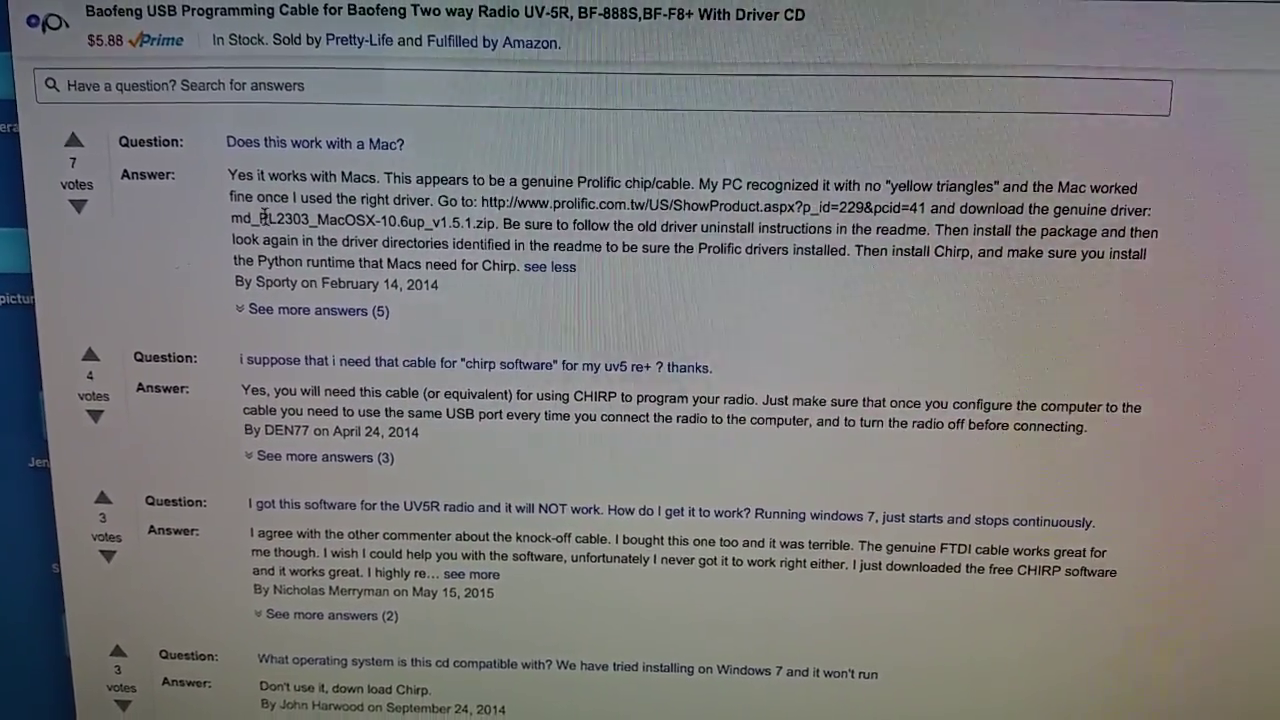
pyautogui.scroll(-3)
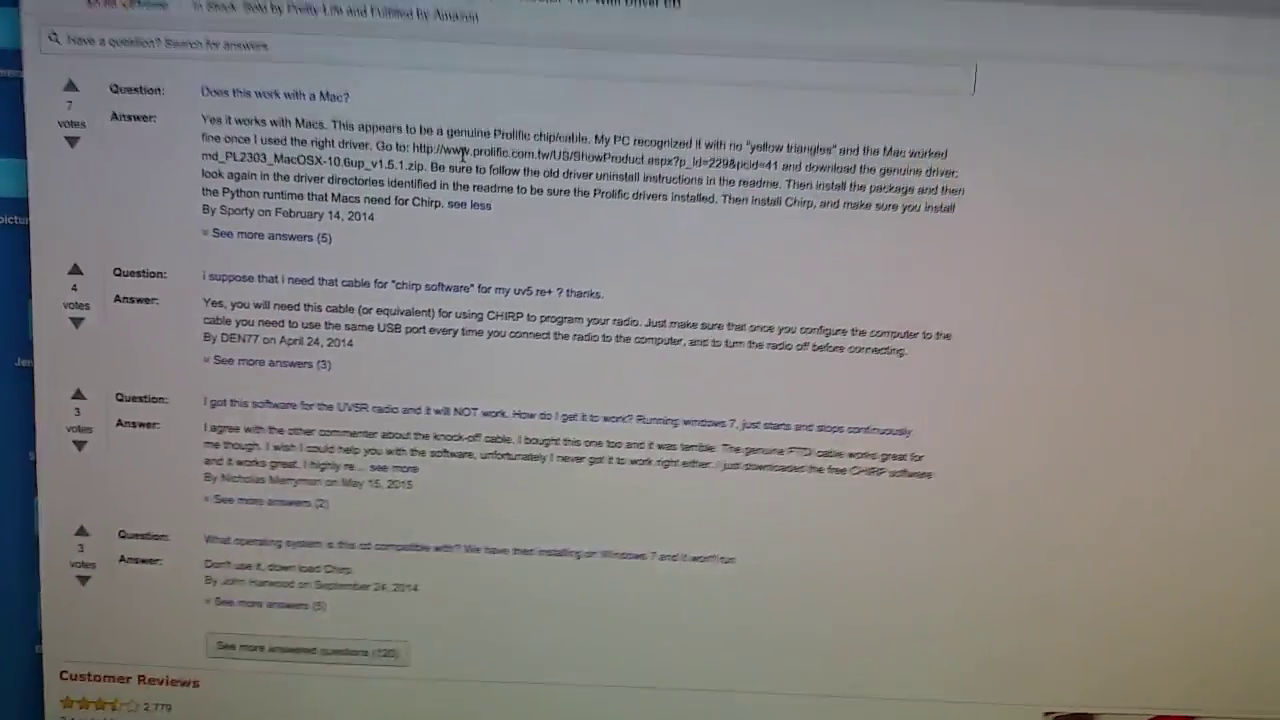
pyautogui.scroll(-3)
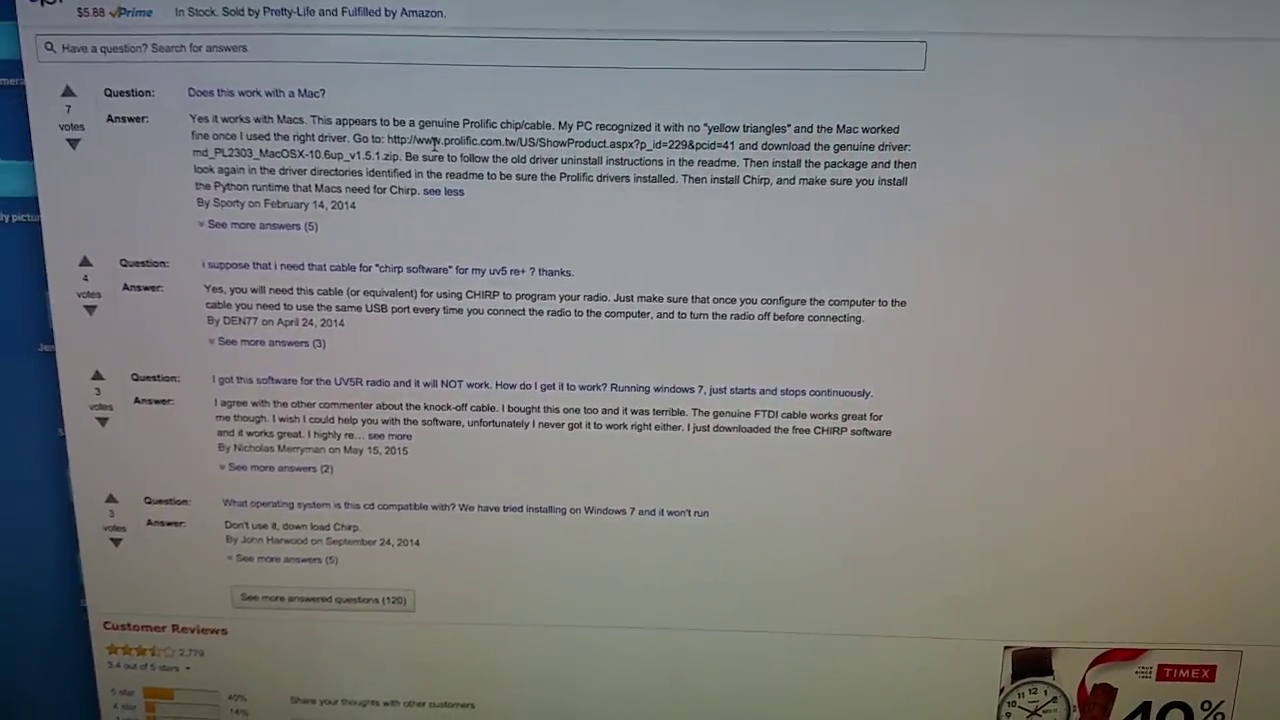
pyautogui.scroll(-3)
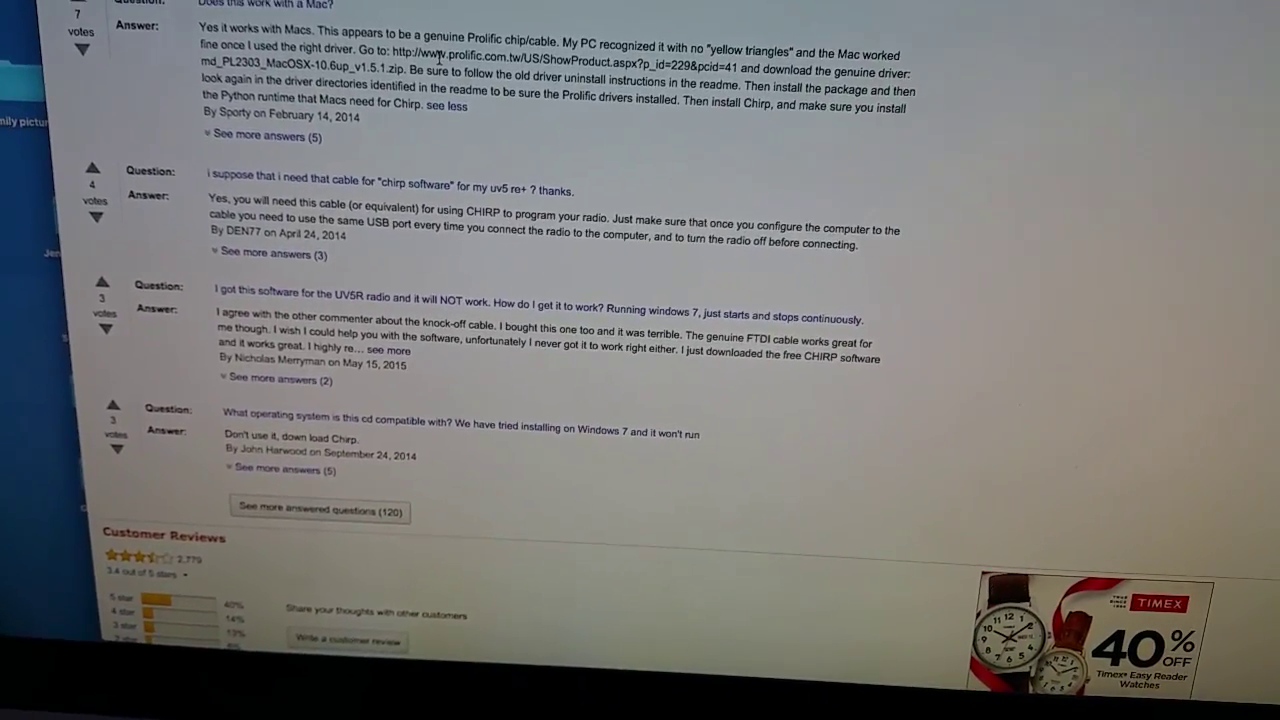
pyautogui.scroll(3)
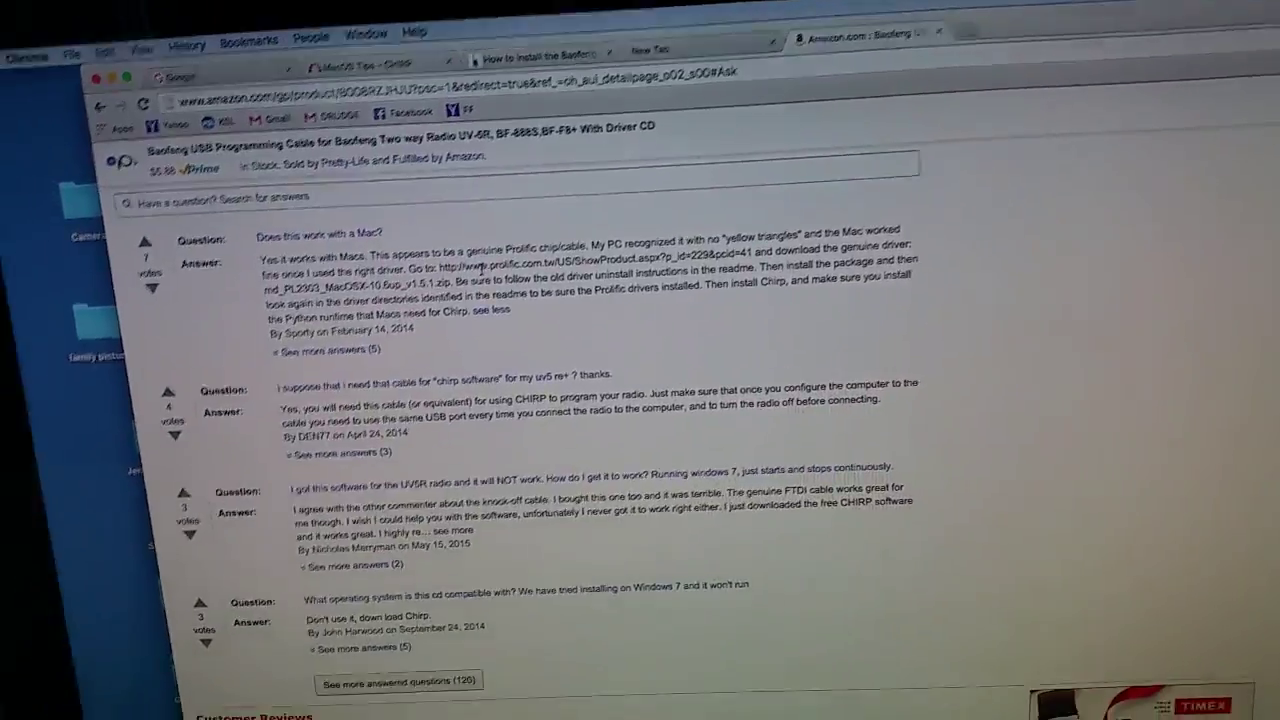
pyautogui.scroll(-3)
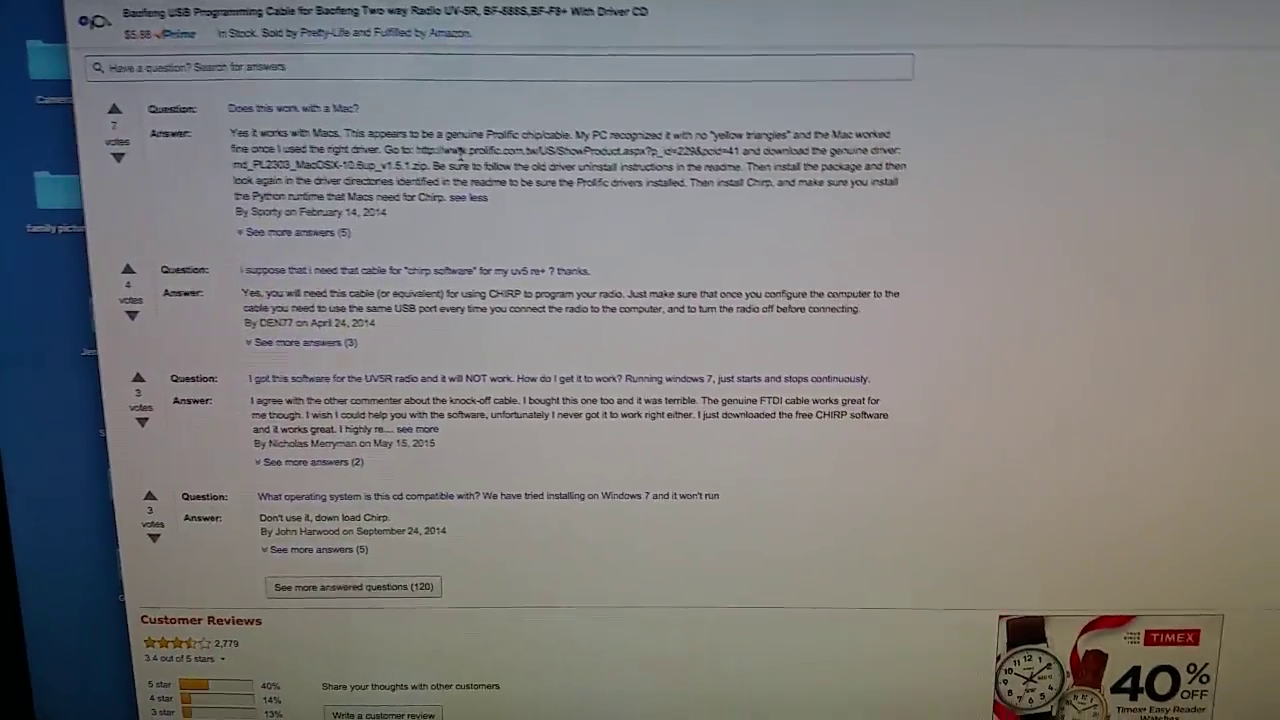
pyautogui.scroll(3)
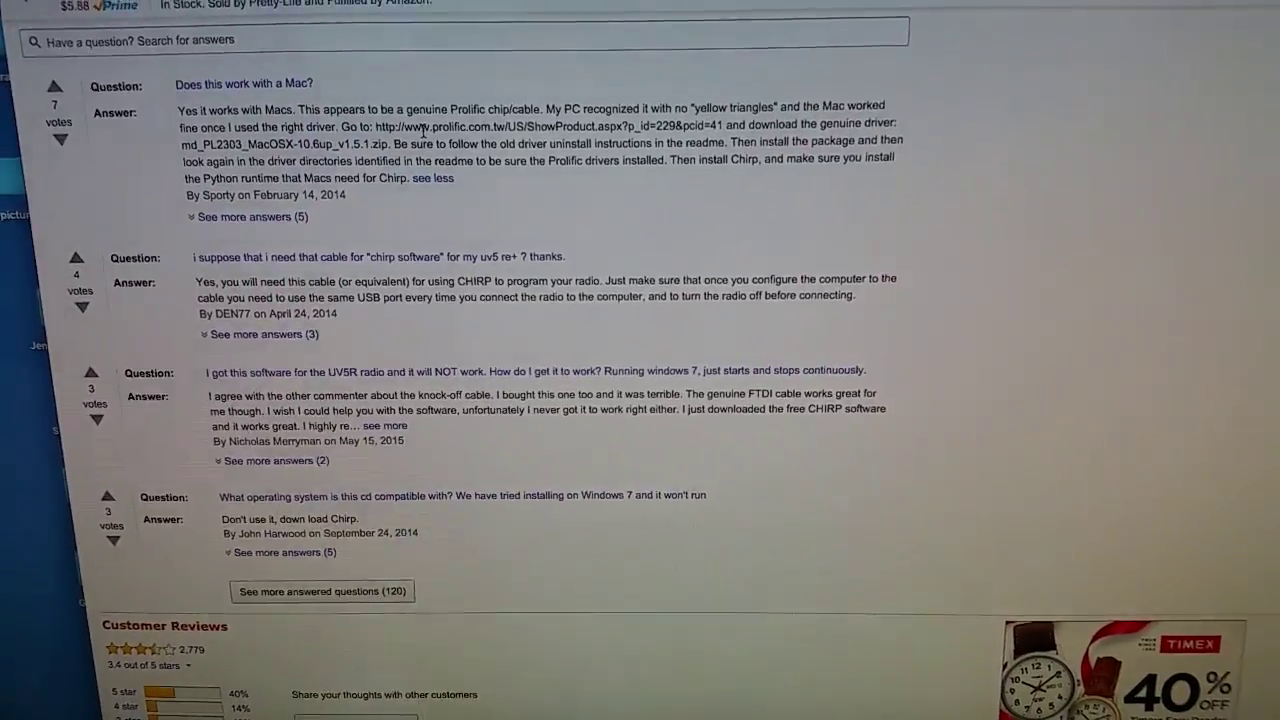